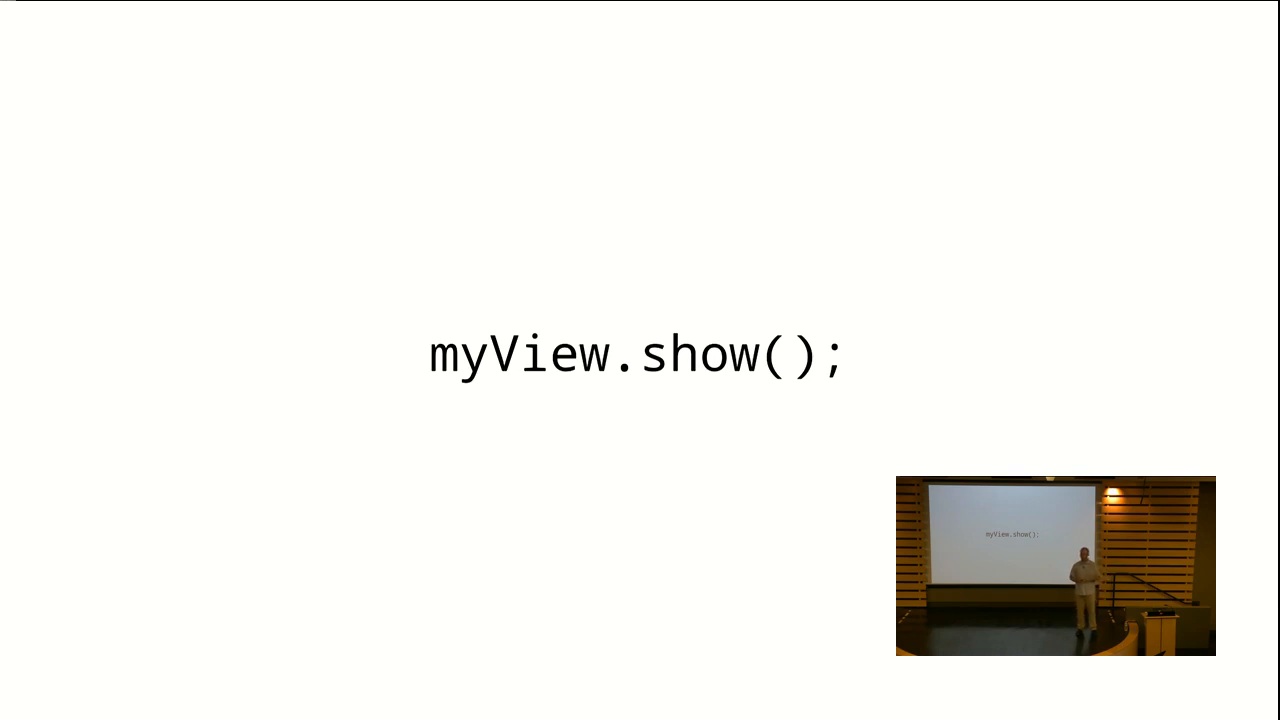
type("true")
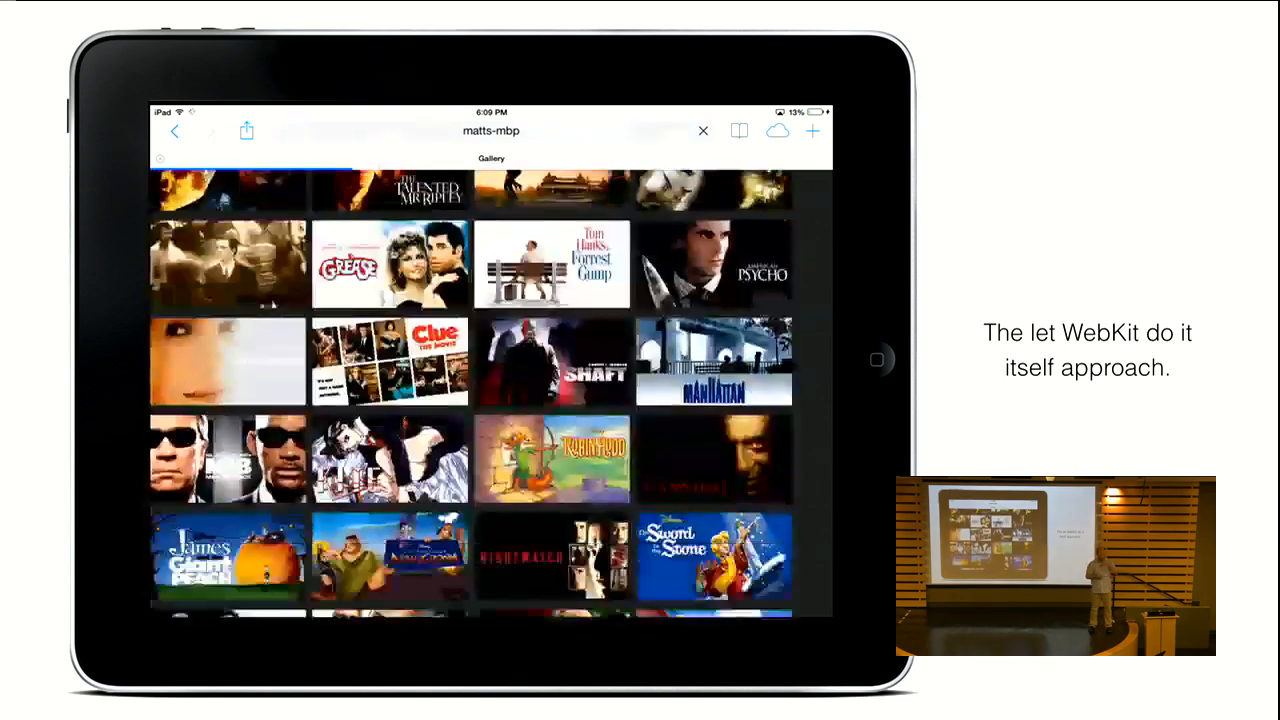
scroll("down", 3)
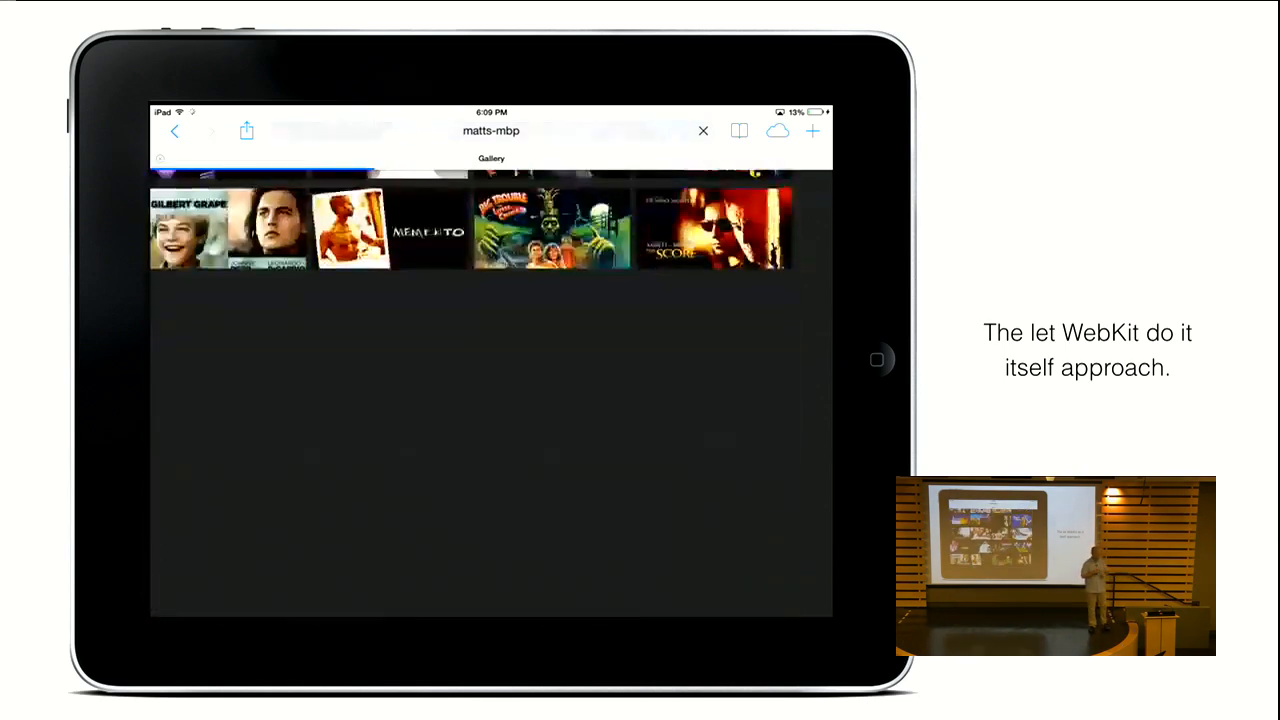
scroll("down", 3)
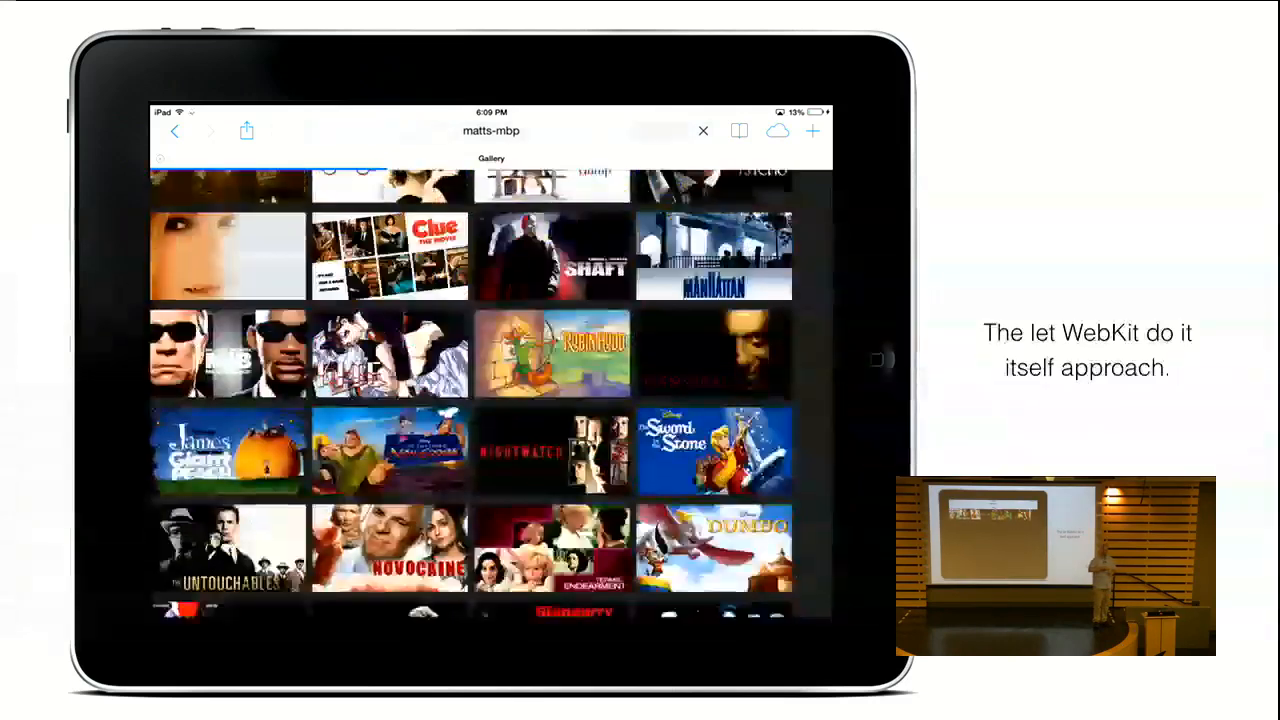
scroll("down", 3)
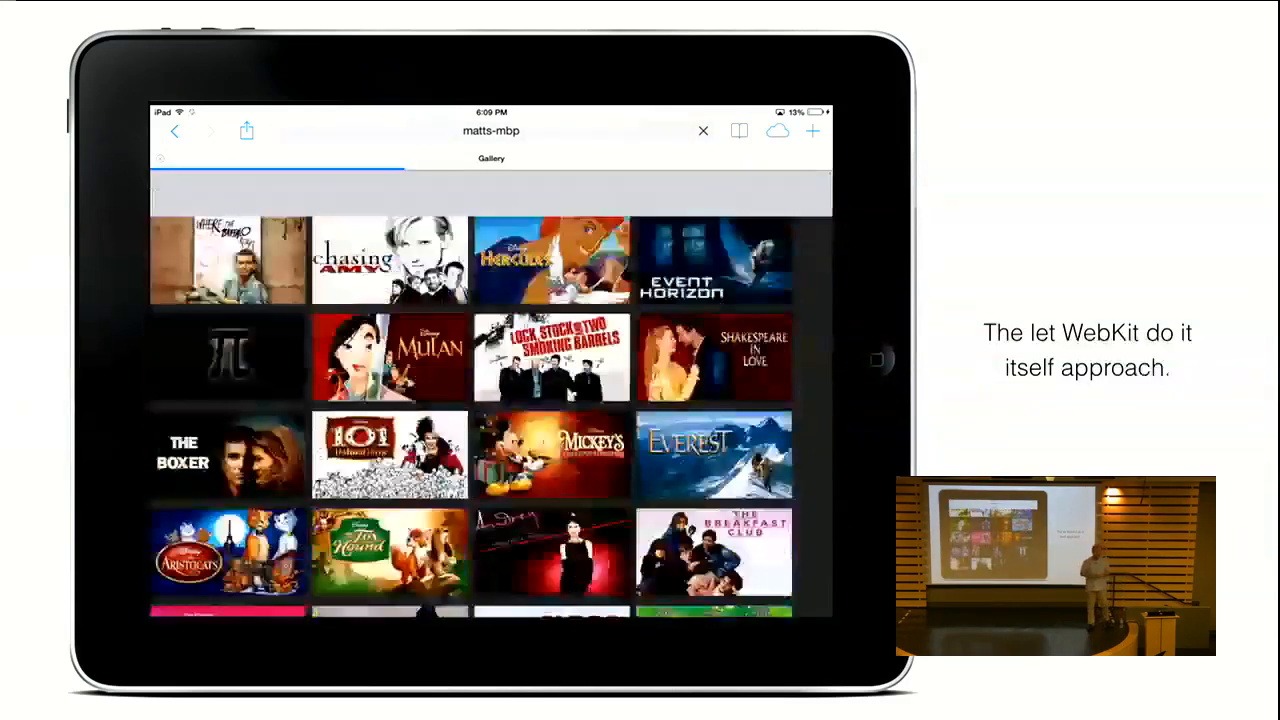
scroll("down", 3)
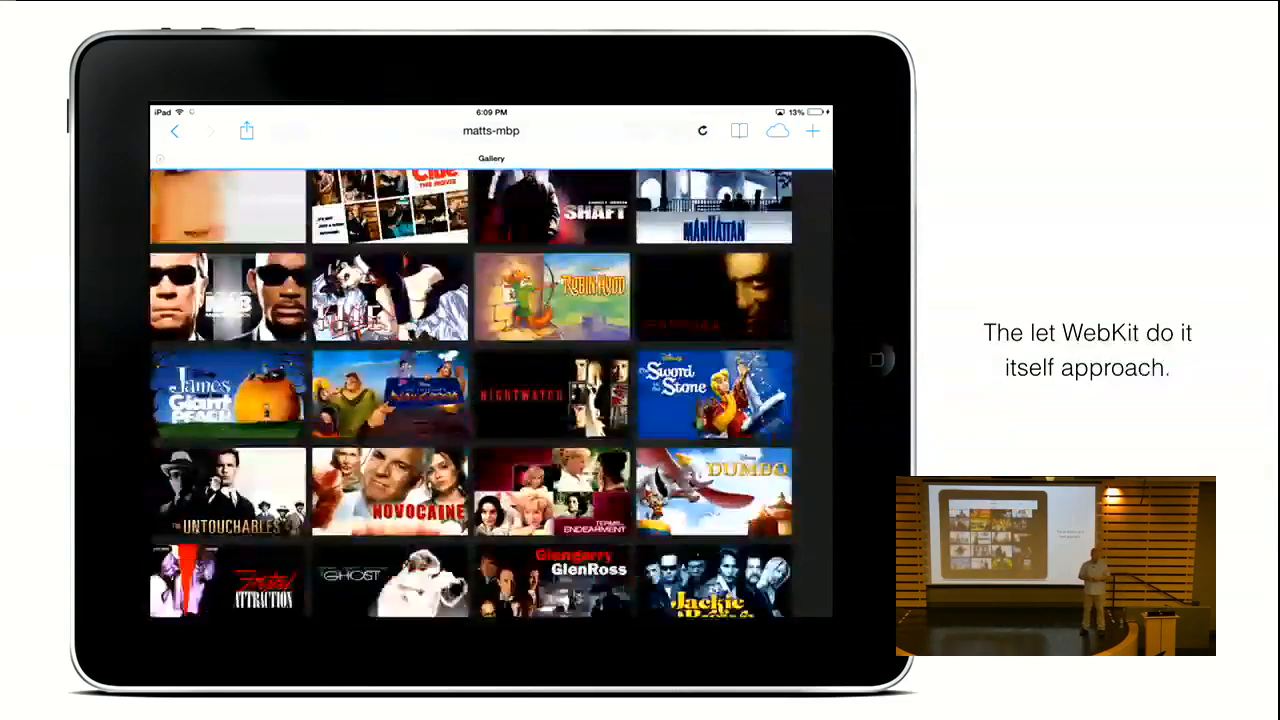
scroll("down", 3)
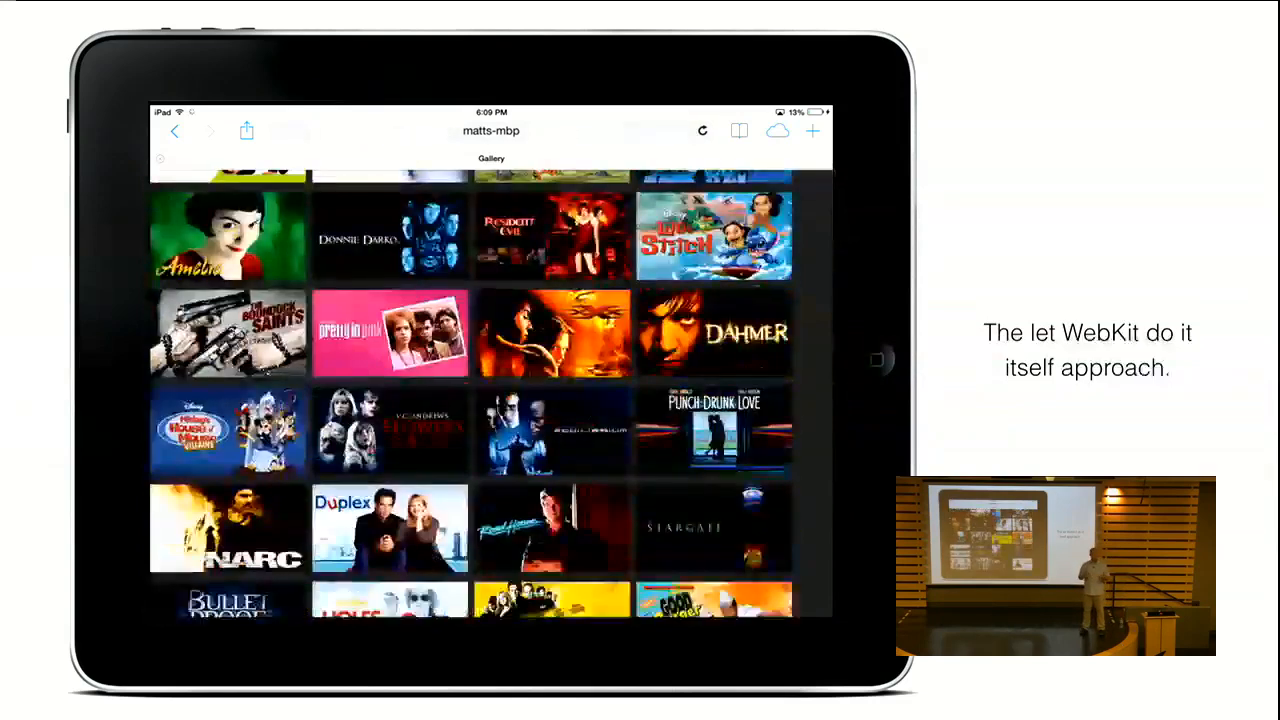
scroll("down", 3)
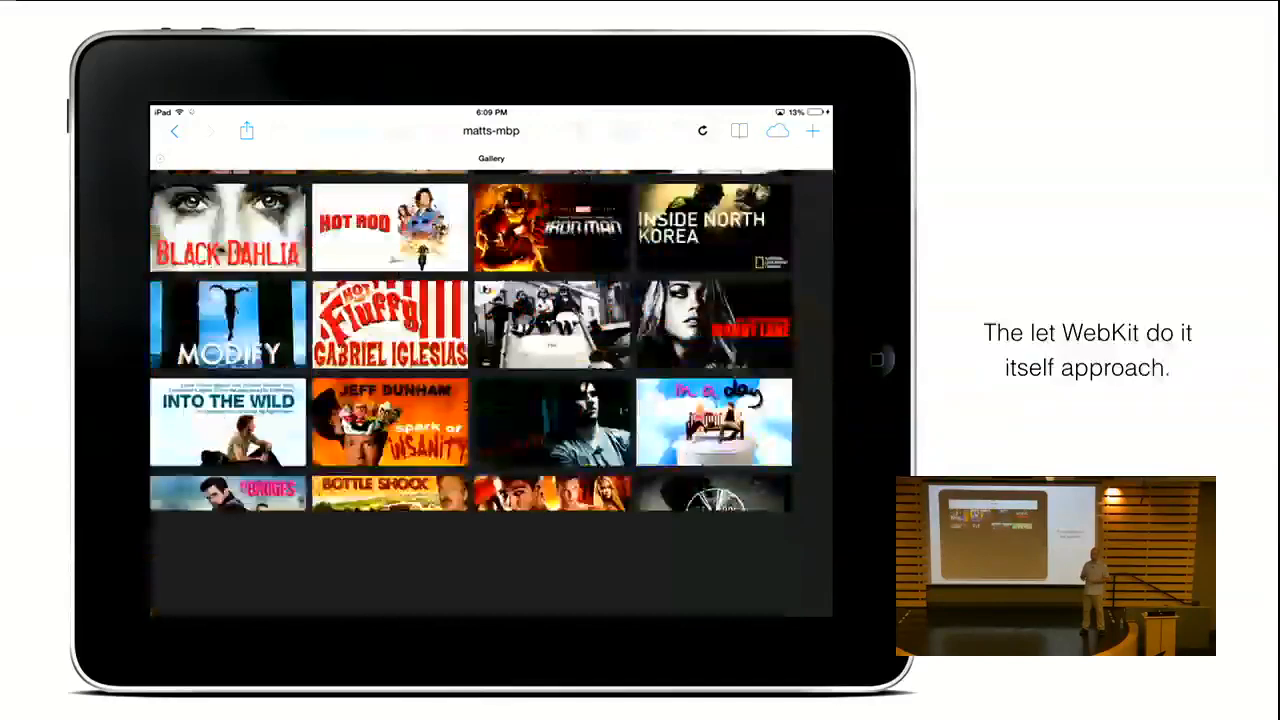
scroll("down", 3)
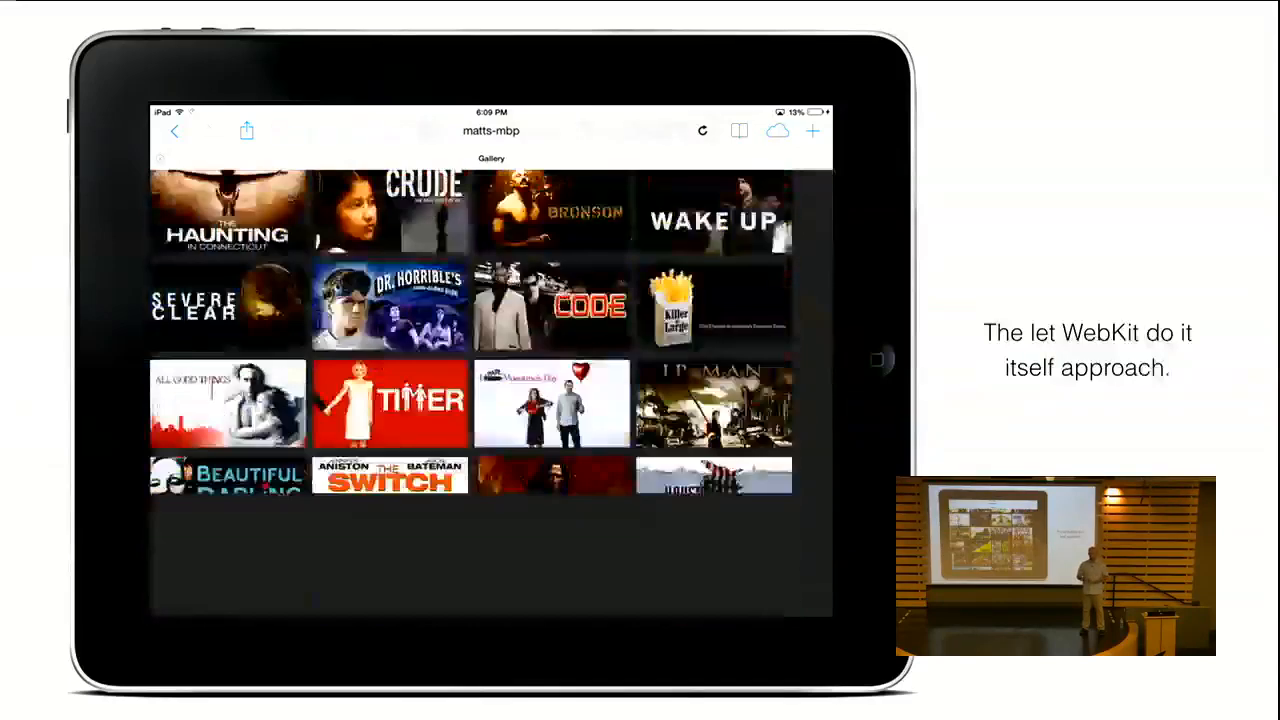
scroll("down", 3)
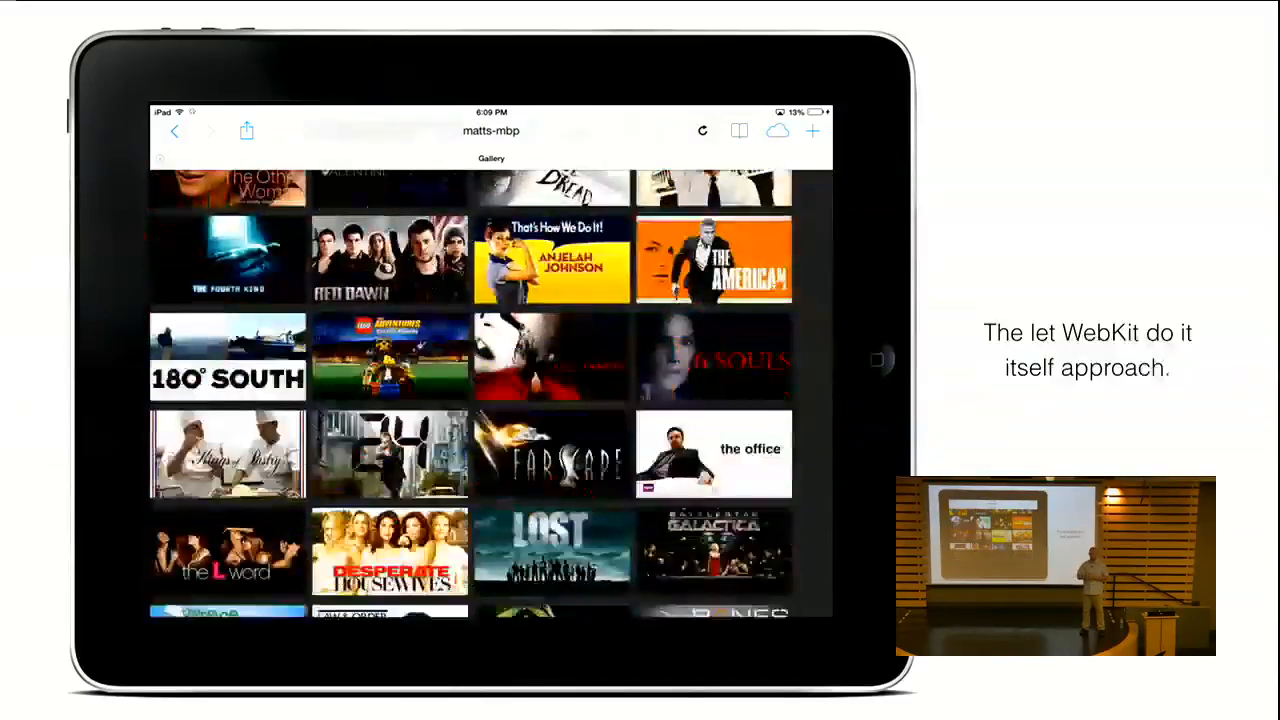
scroll("down", 3)
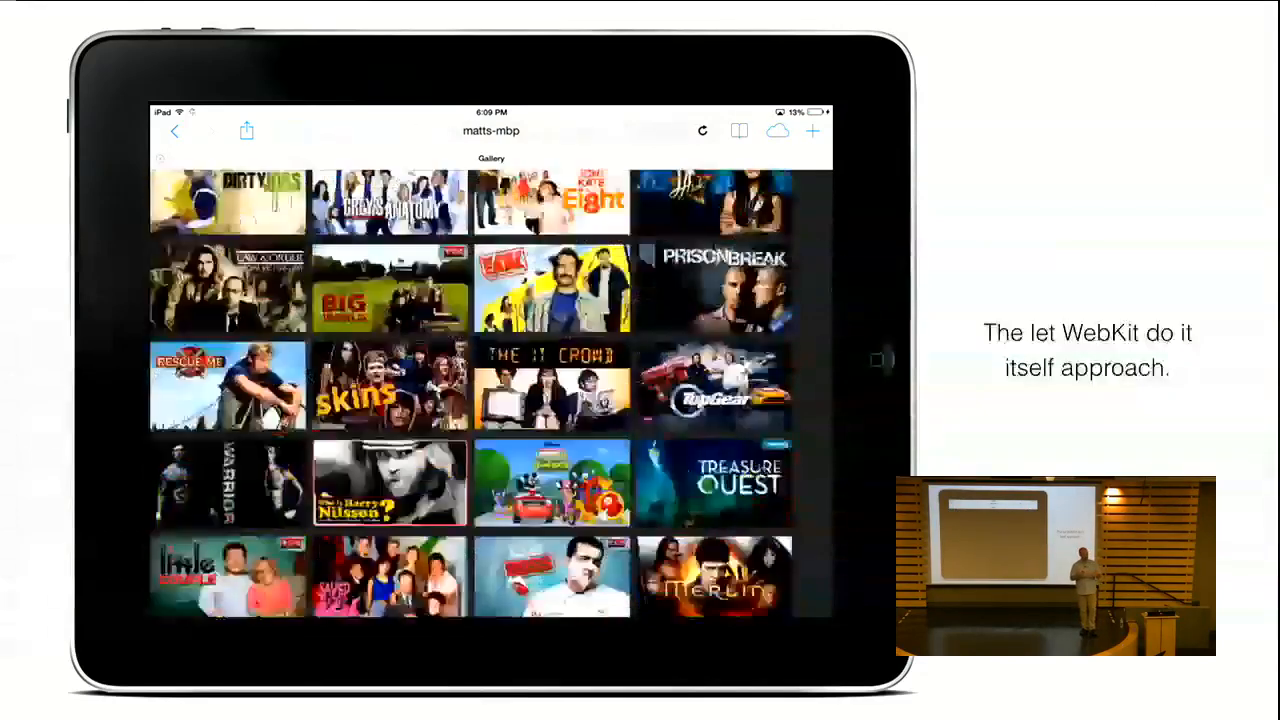
scroll("down", 3)
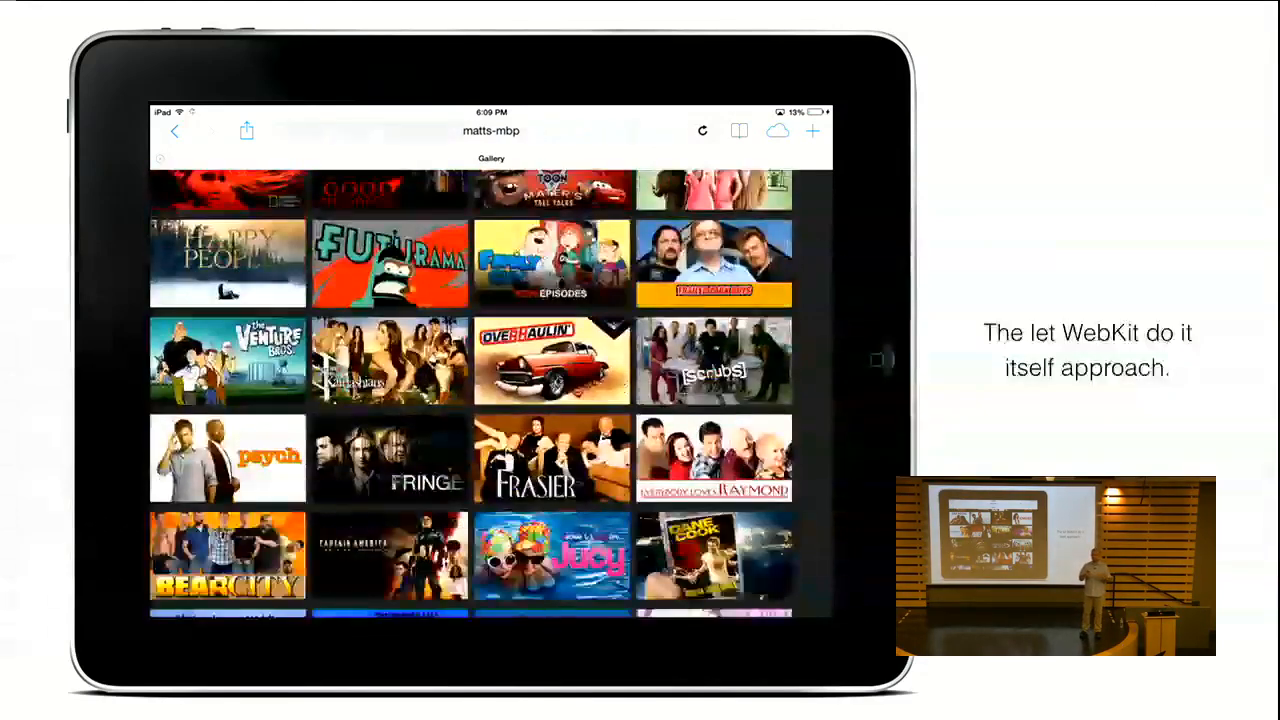
scroll("down", 3)
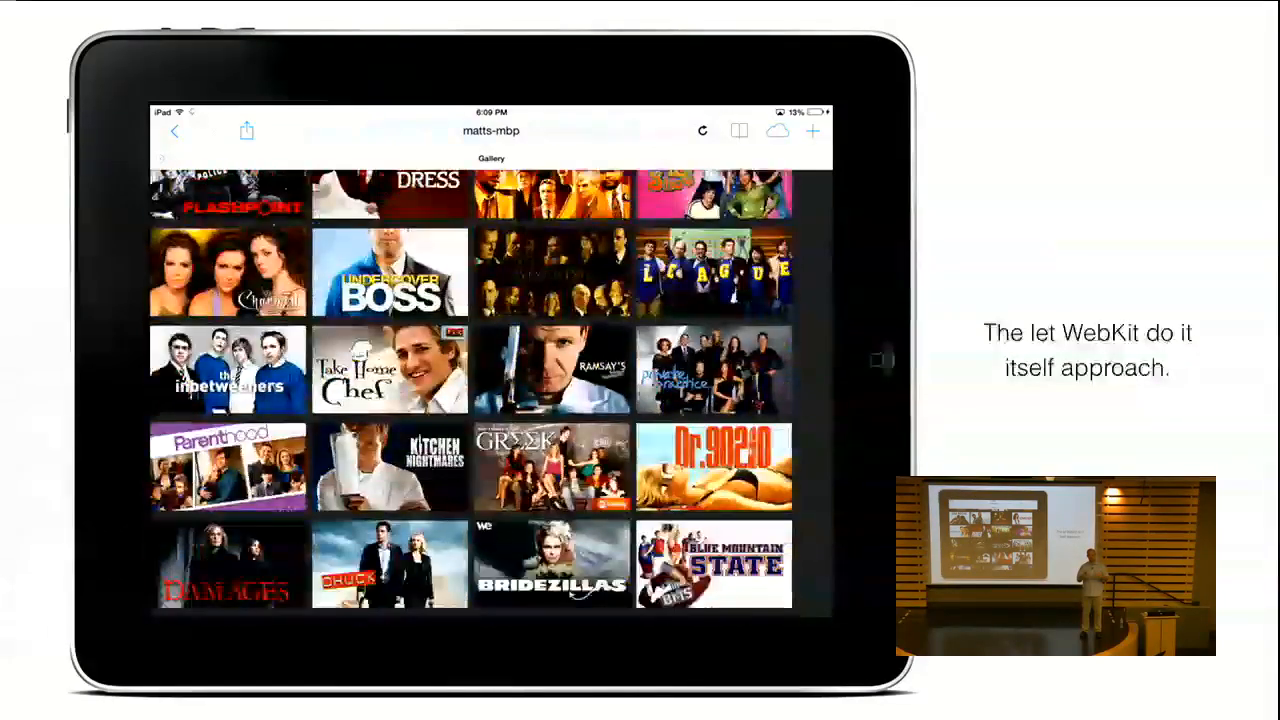
scroll("down", 3)
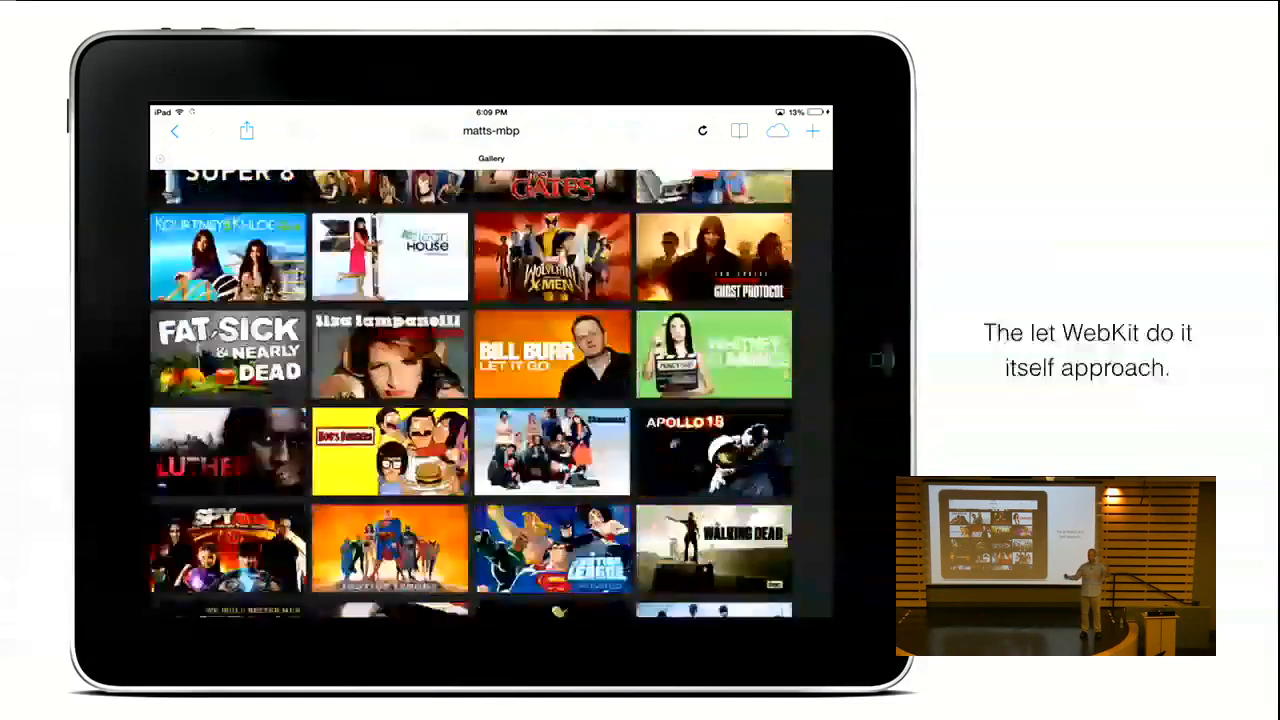
scroll("down", 3)
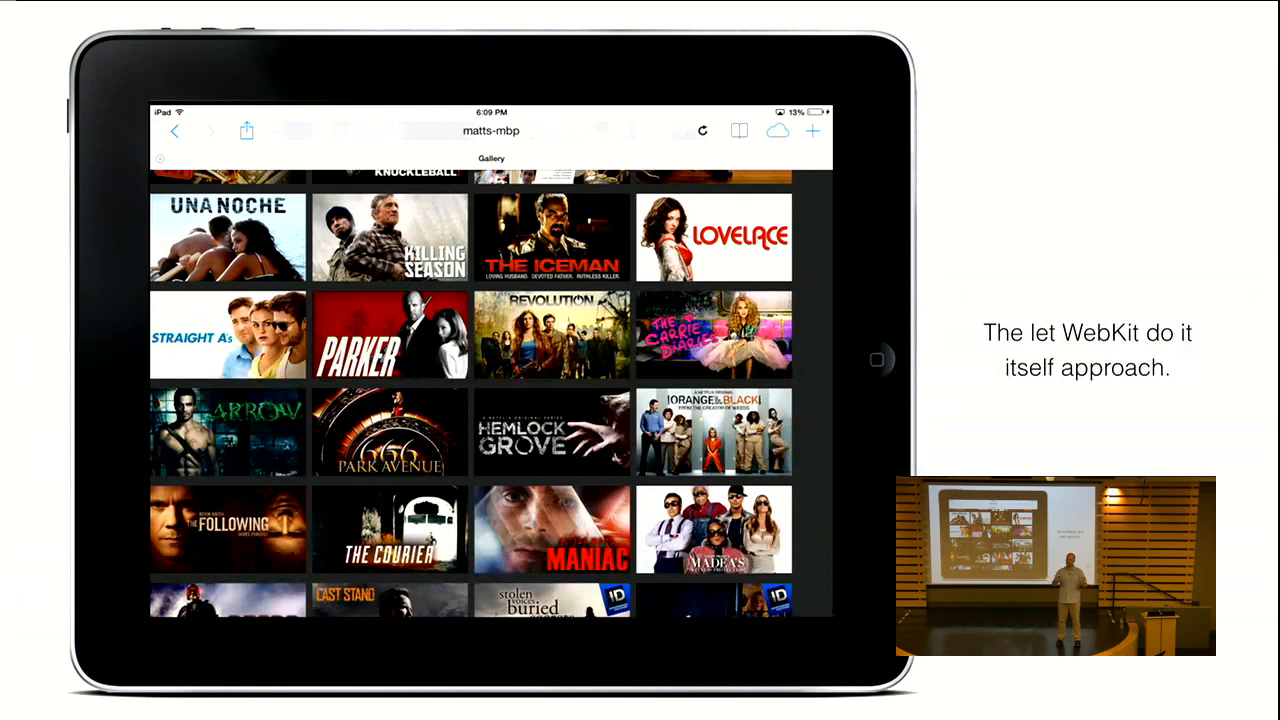
key("Right")
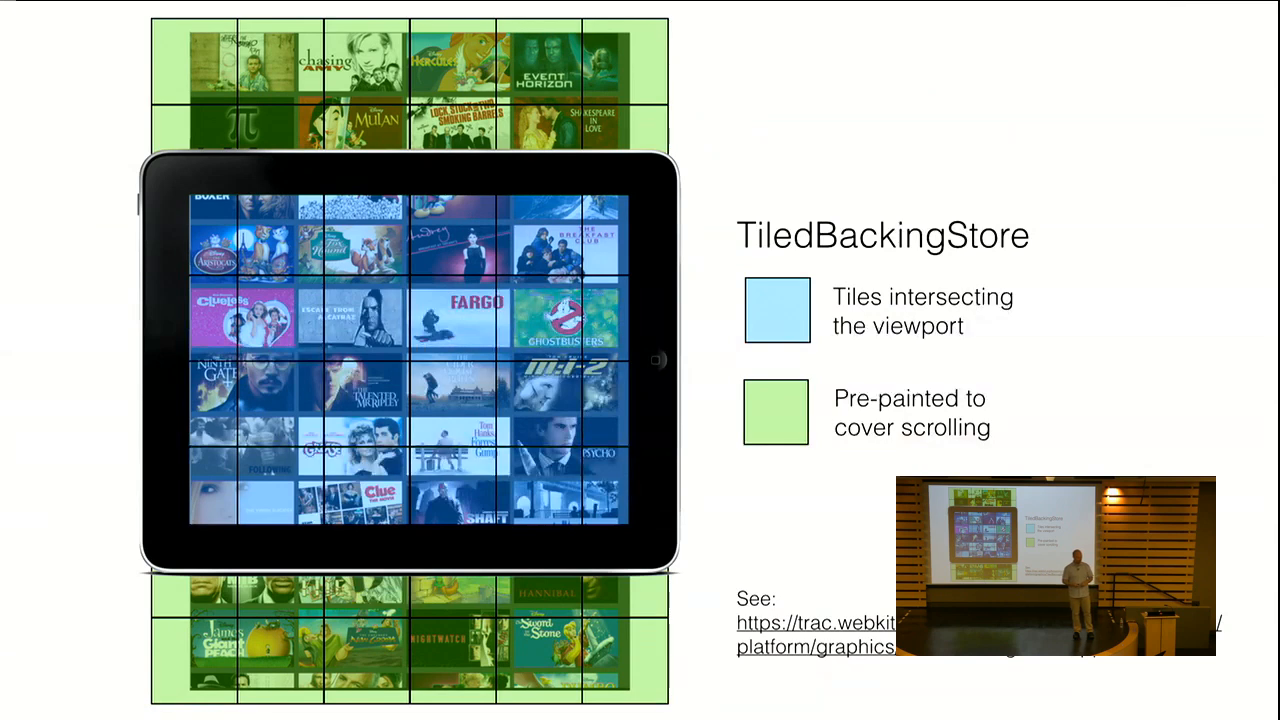
key("Right")
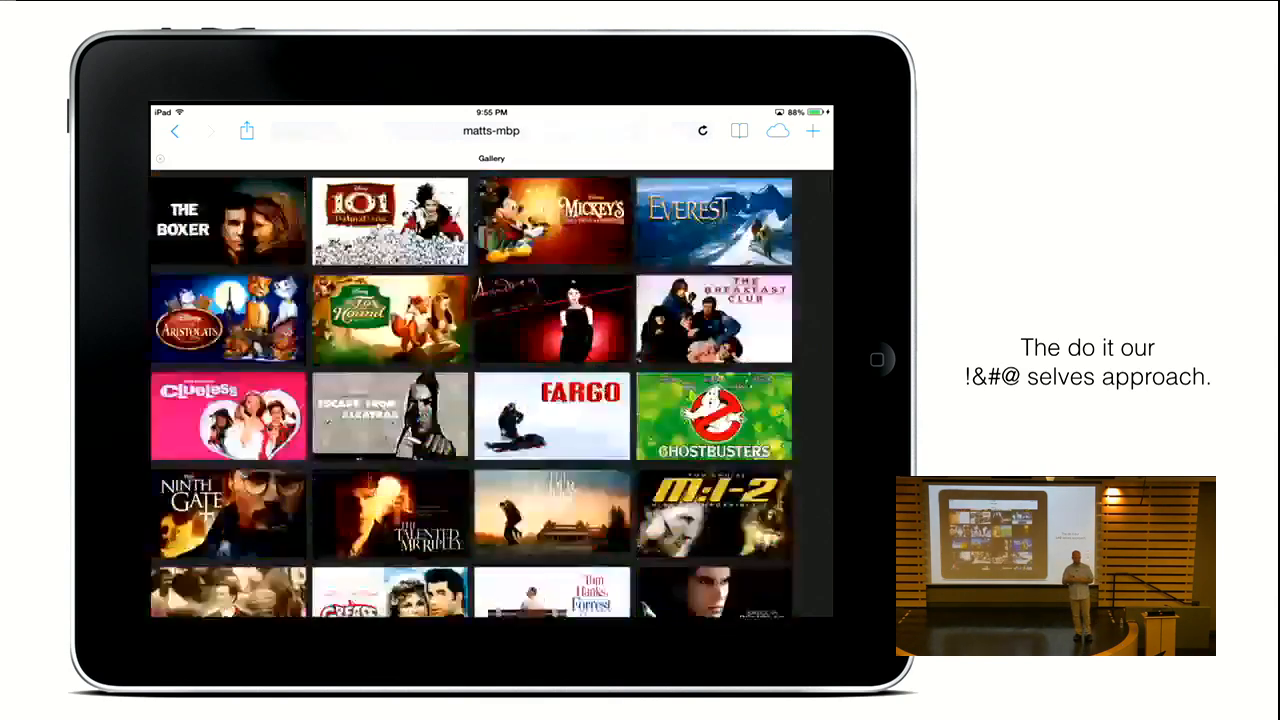
scroll("down", 3)
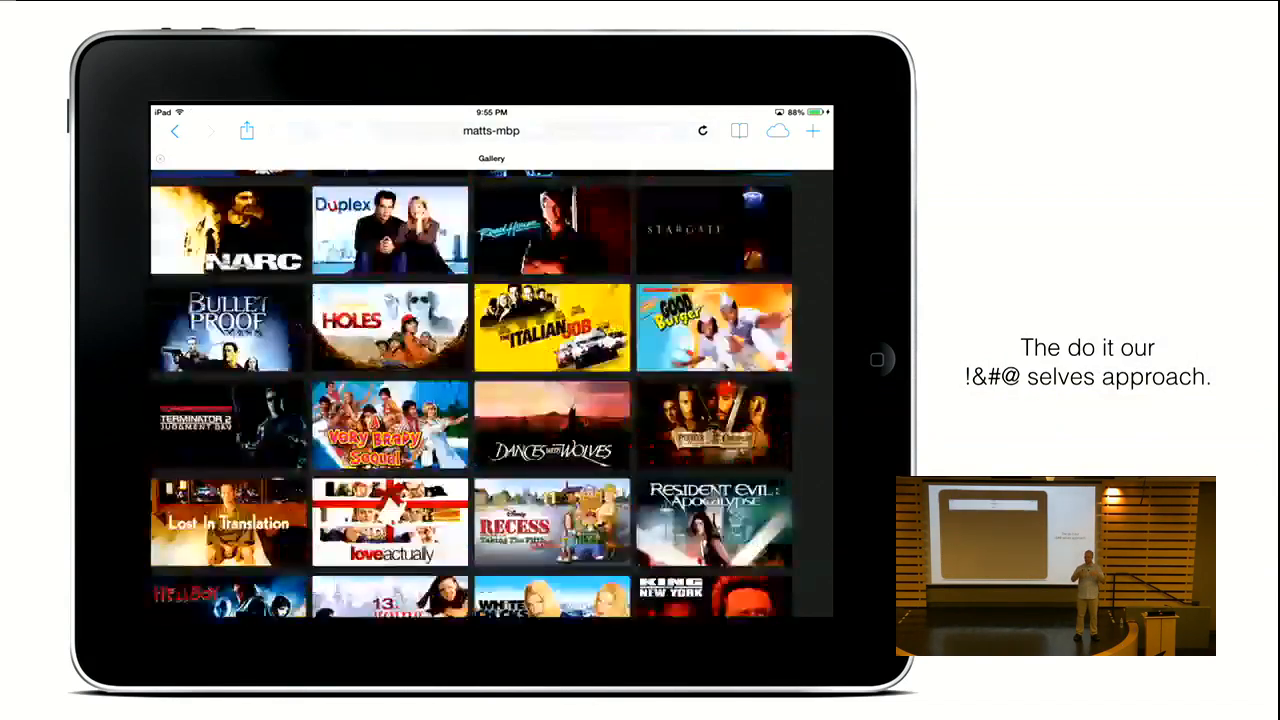
scroll("down", 3)
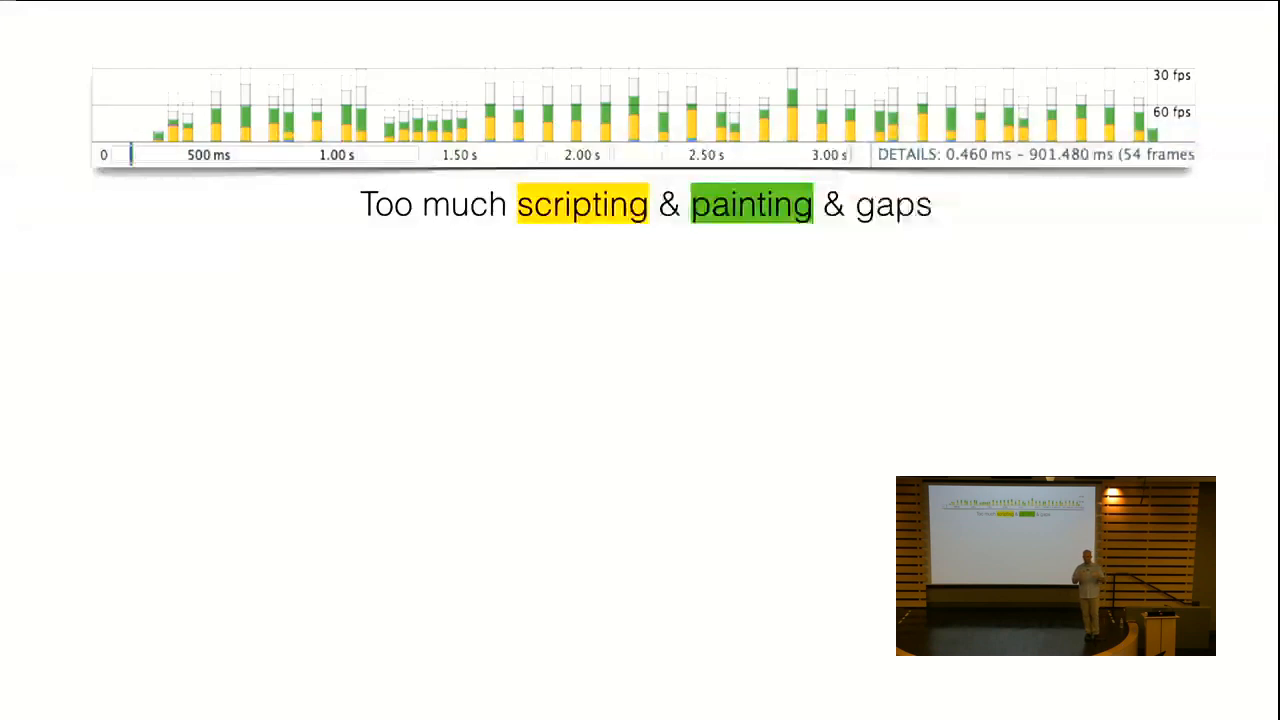
key("Right")
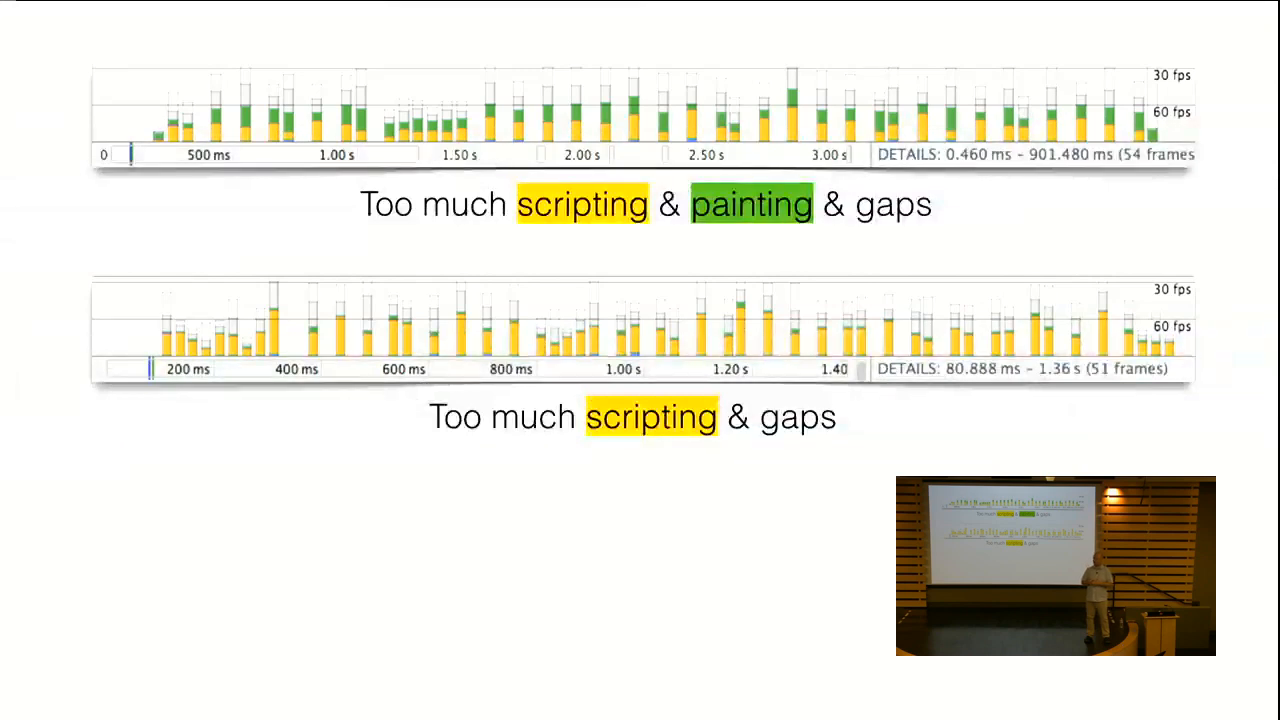